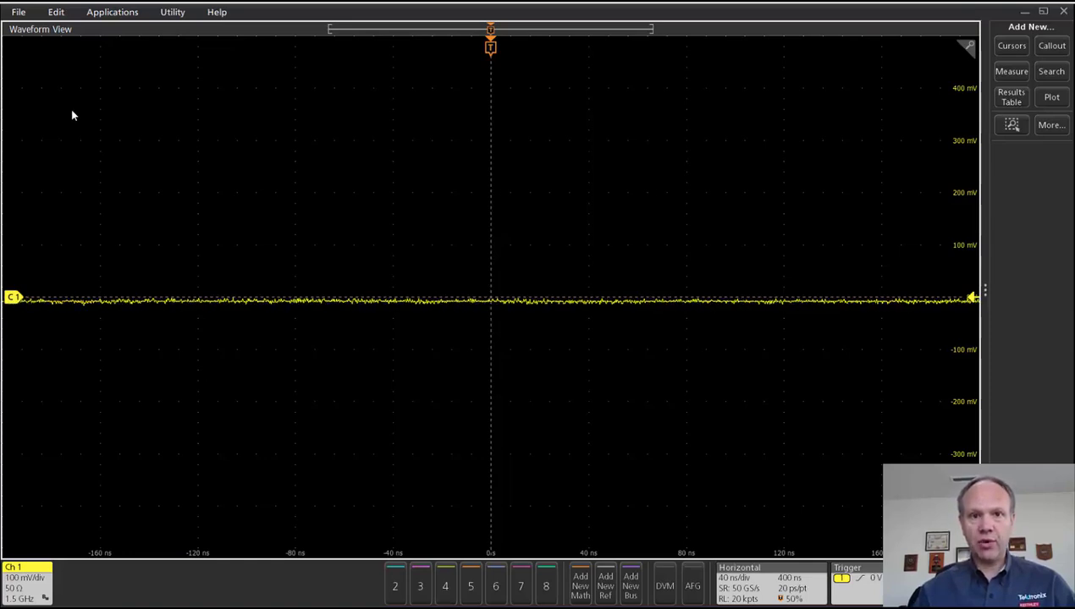
{"action": "mouse_move", "coordinate": [110, 134]}
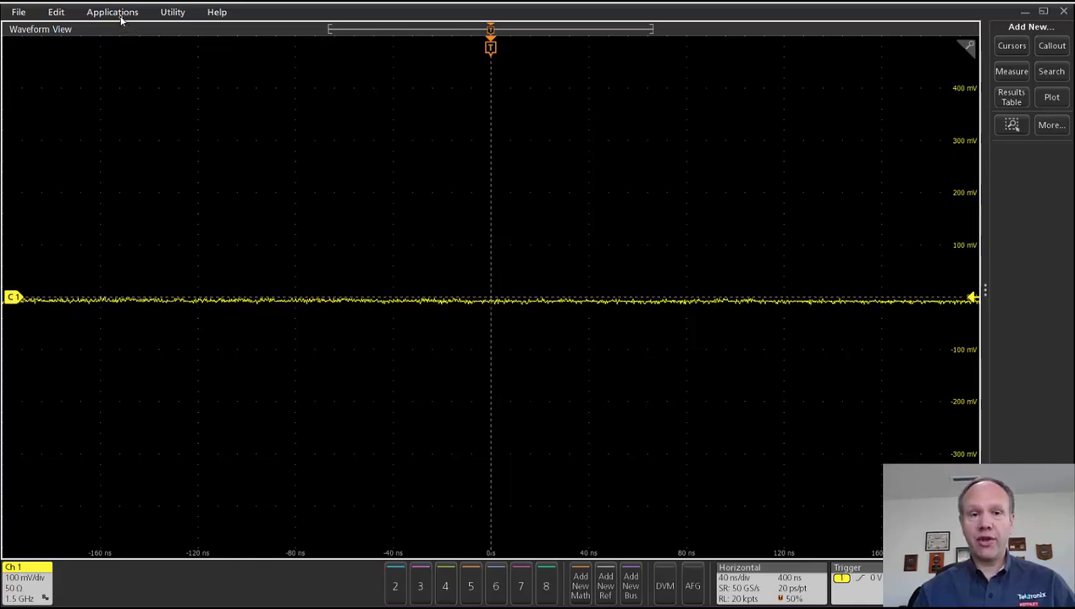
- Launch TekExpress Ethernet from the oscilloscope's Applications menu
{"action": "left_click", "coordinate": [112, 11]}
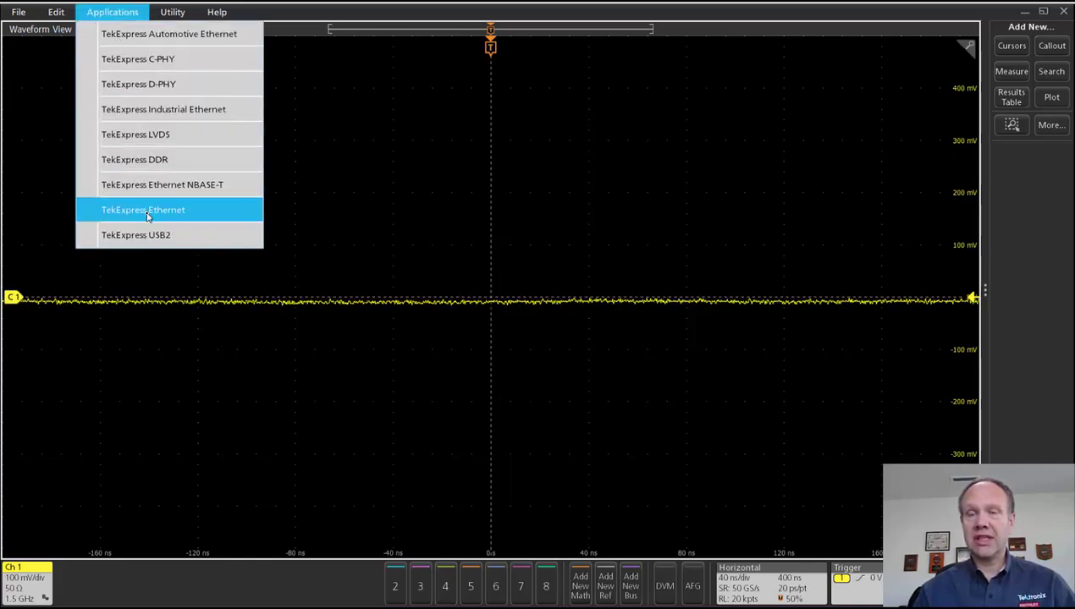
{"action": "left_click", "coordinate": [143, 209]}
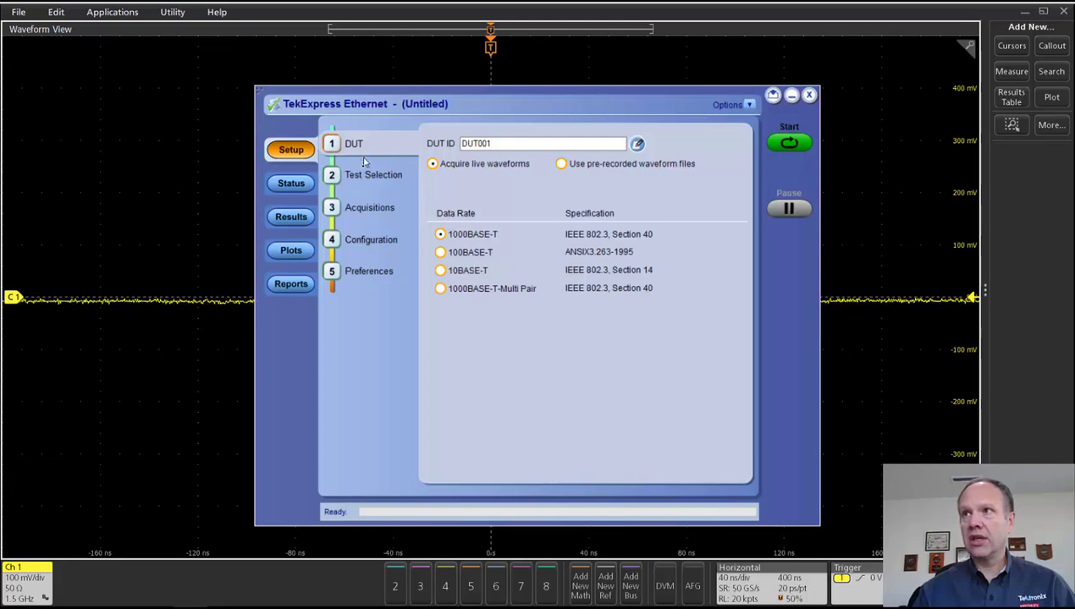
- Clear all 1000BASE-T measurements and select only Transmitter Return Loss
{"action": "left_click", "coordinate": [374, 175]}
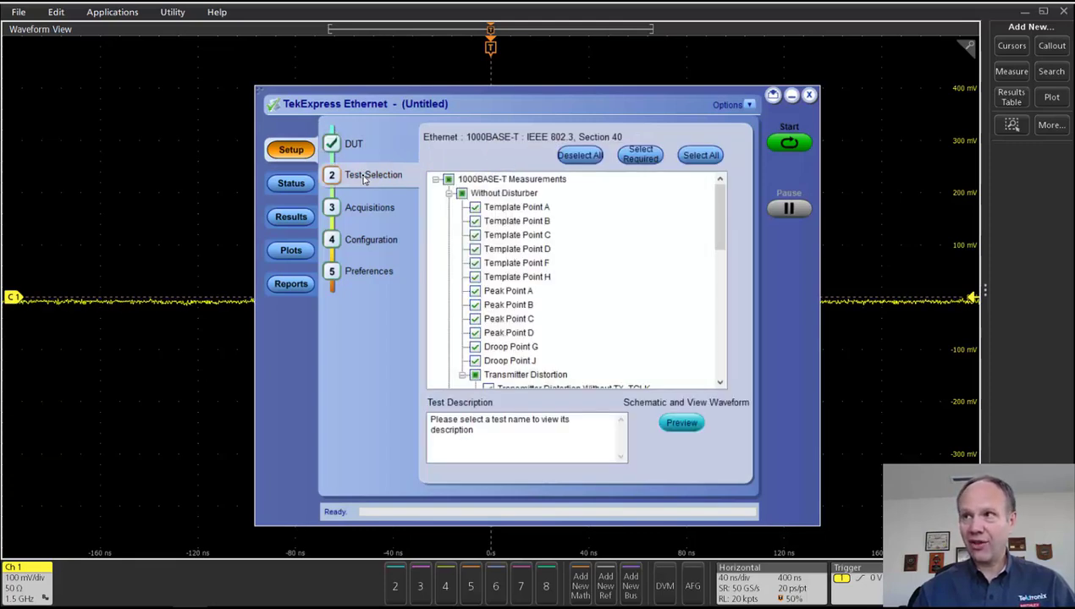
{"action": "left_click", "coordinate": [579, 155]}
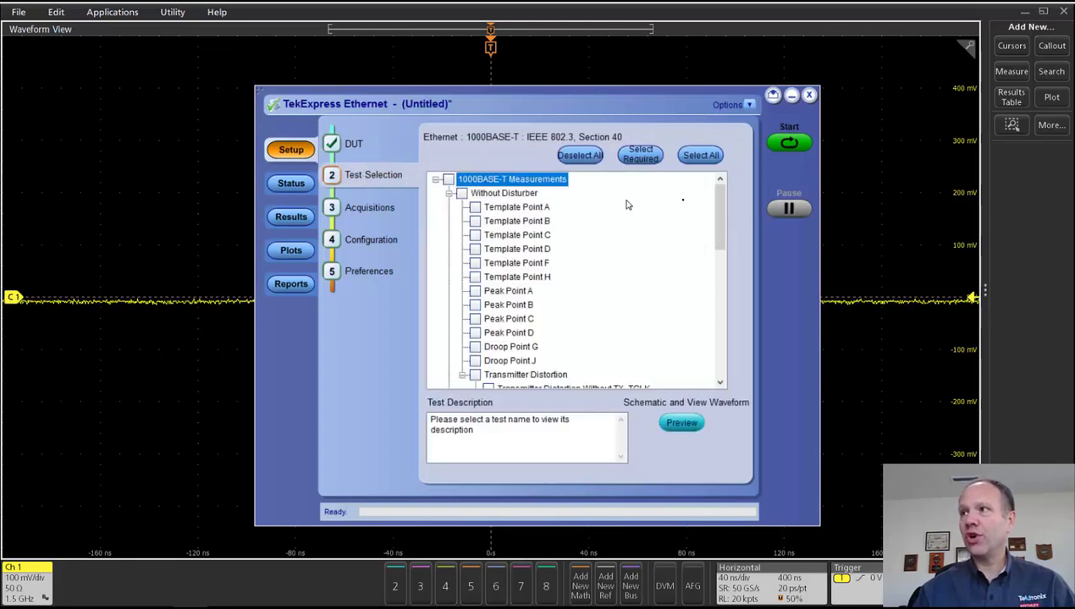
{"action": "scroll", "scroll_direction": "down", "scroll_amount": 3}
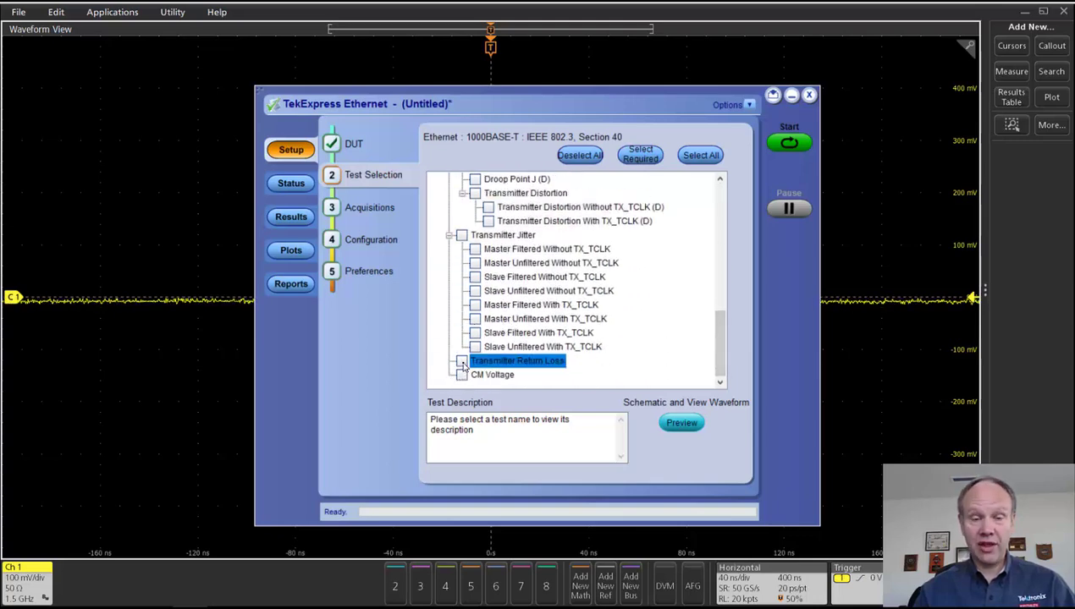
{"action": "left_click", "coordinate": [461, 362]}
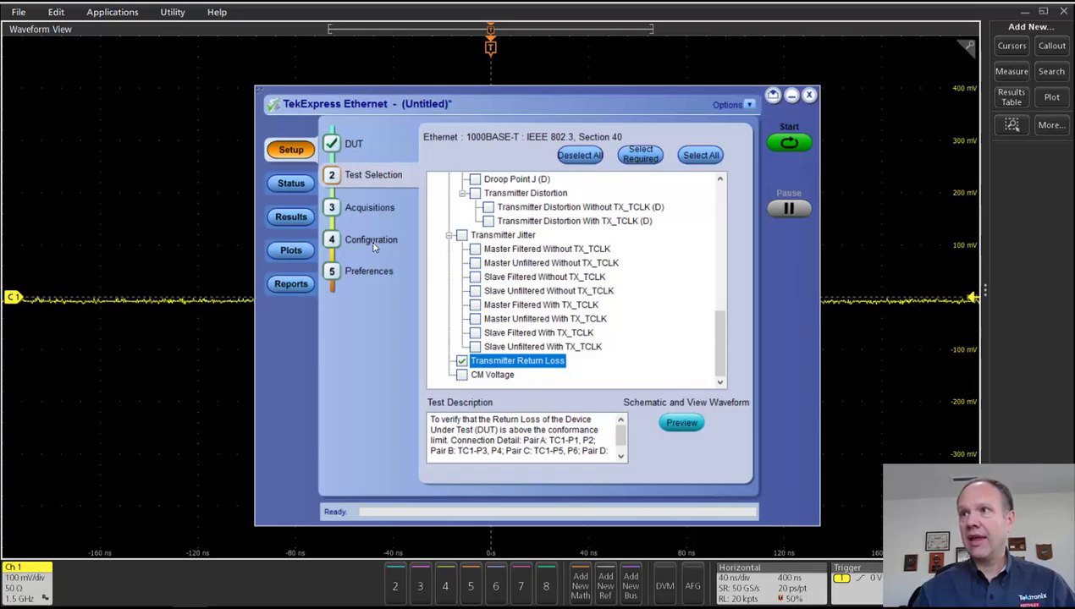
- View the Configuration page with detected instruments and oscilloscope-based return loss method
{"action": "left_click", "coordinate": [370, 239]}
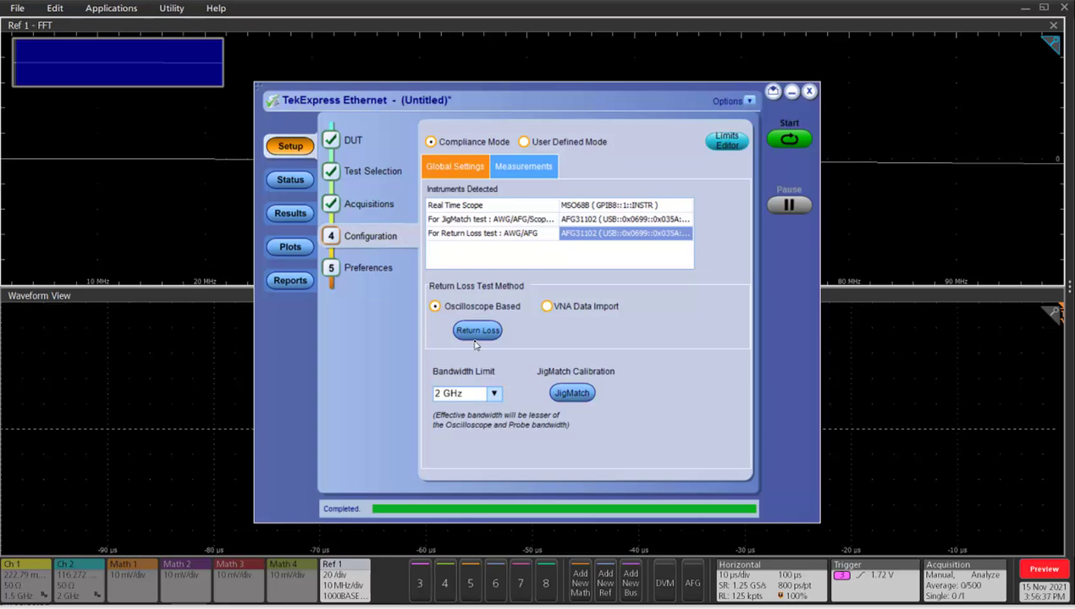
- Open the return loss calibration and run the Short calibration successfully
{"action": "left_click", "coordinate": [476, 330]}
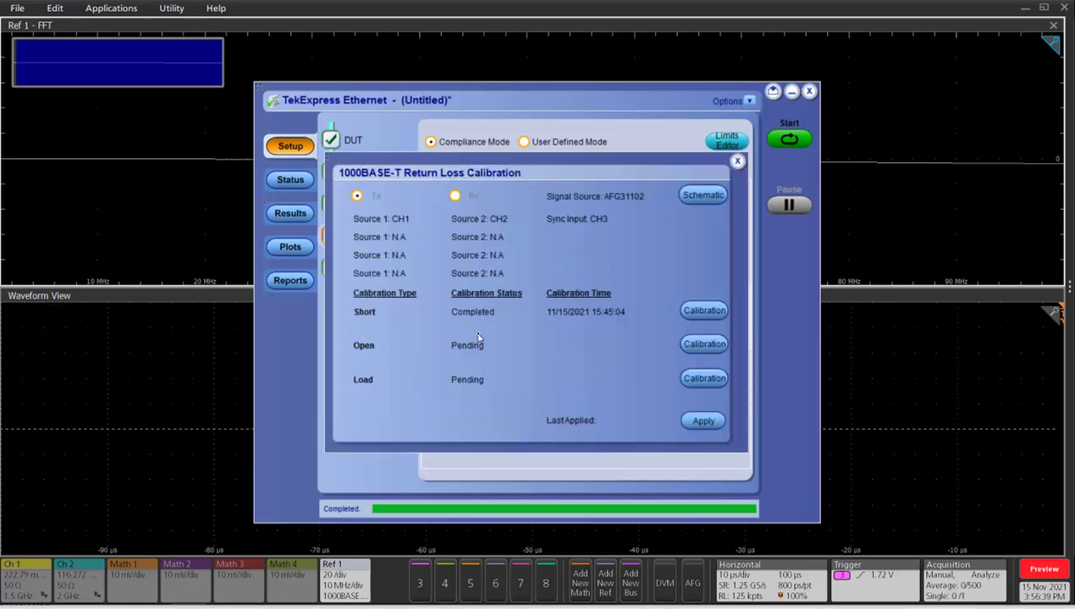
{"action": "left_click", "coordinate": [704, 311]}
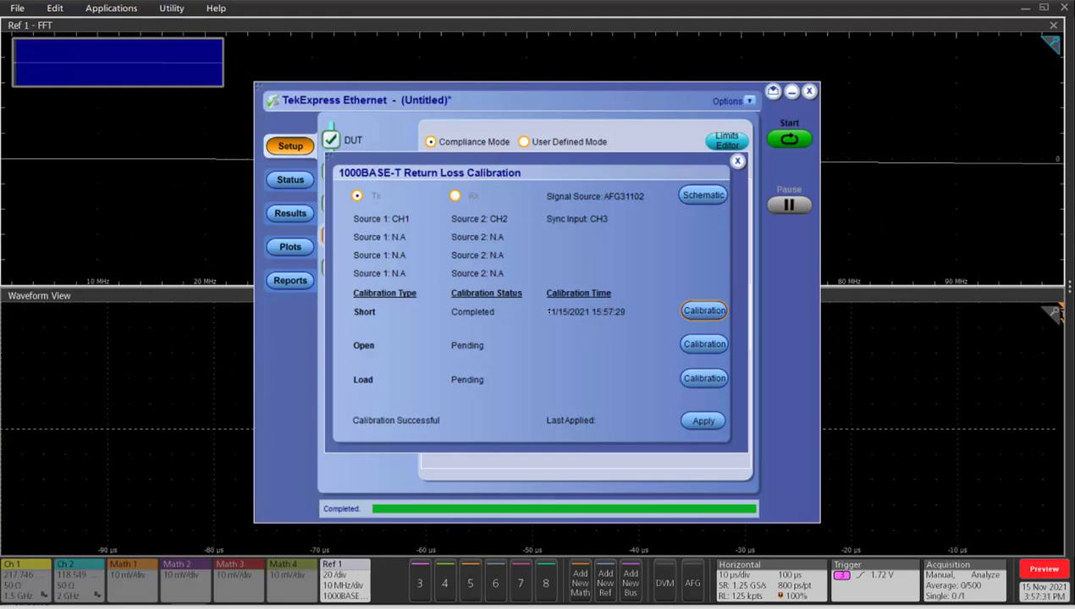
{"action": "mouse_move", "coordinate": [338, 358]}
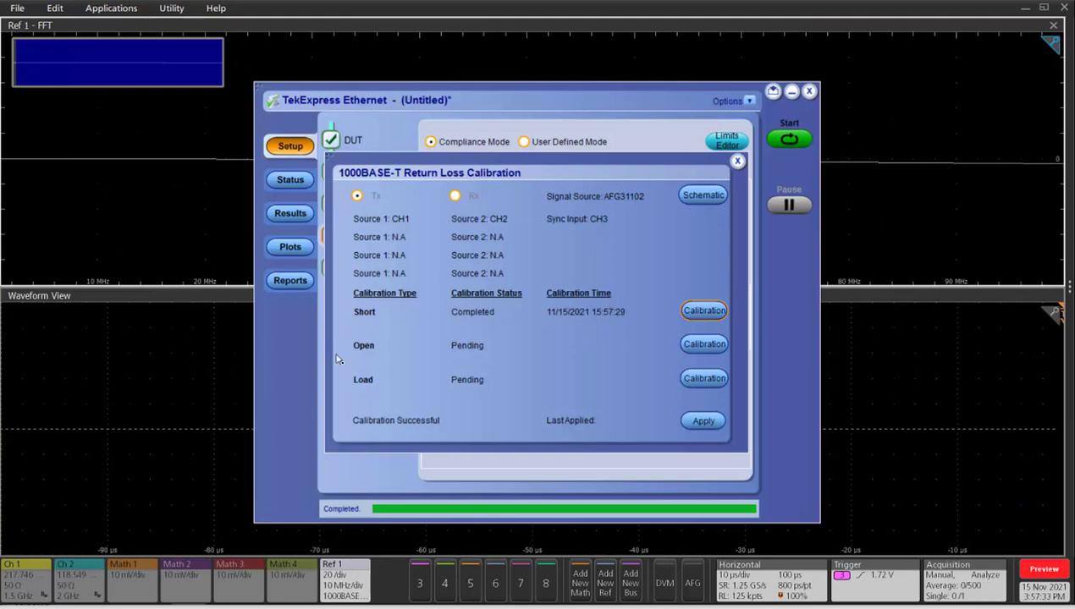
{"action": "mouse_move", "coordinate": [373, 378]}
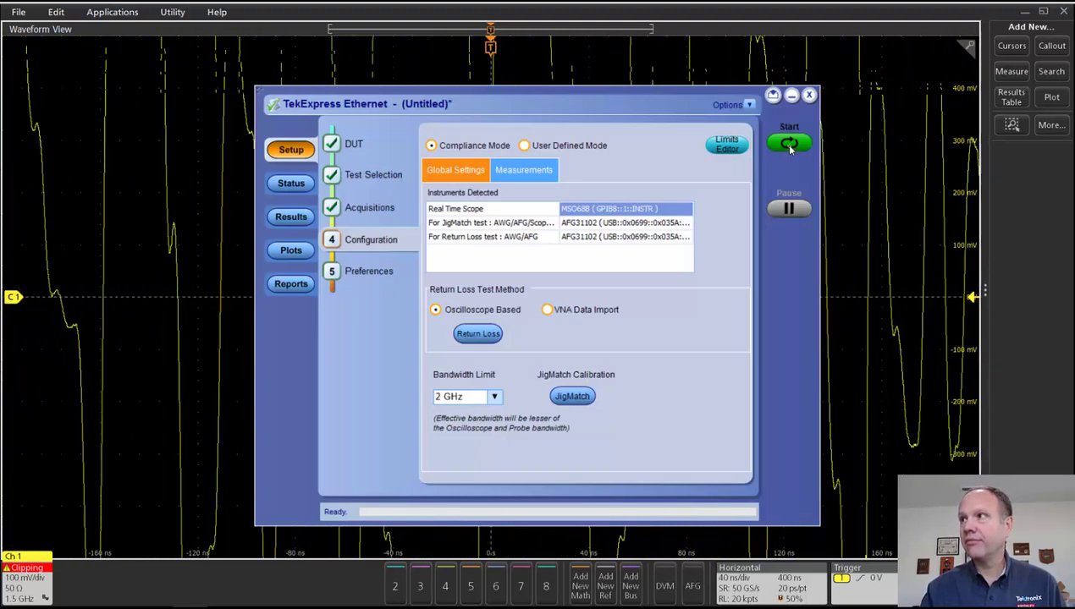
{"action": "left_click", "coordinate": [788, 143]}
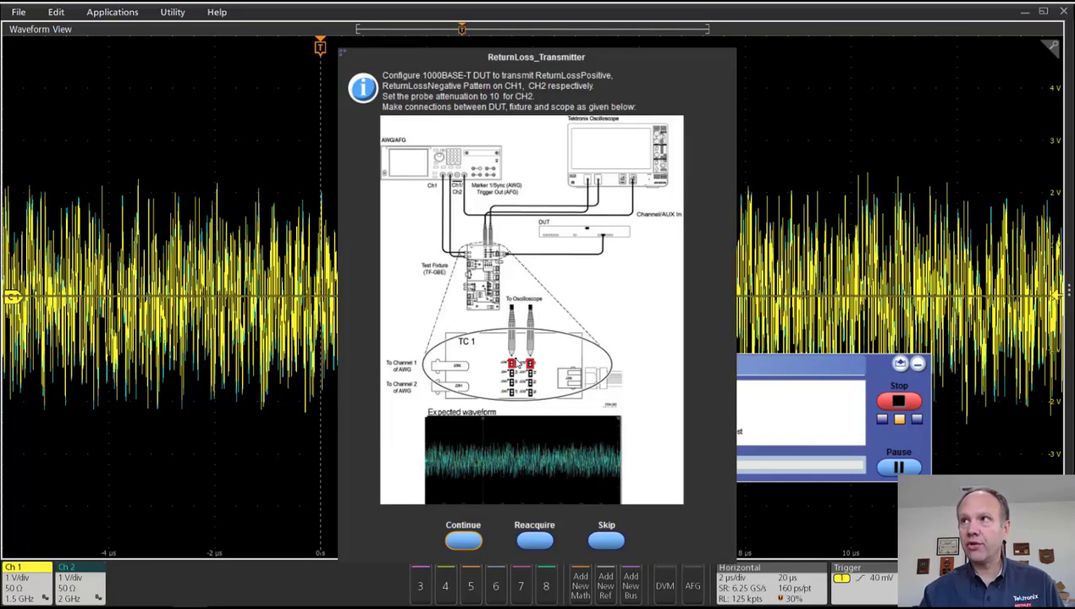
{"action": "mouse_move", "coordinate": [495, 393]}
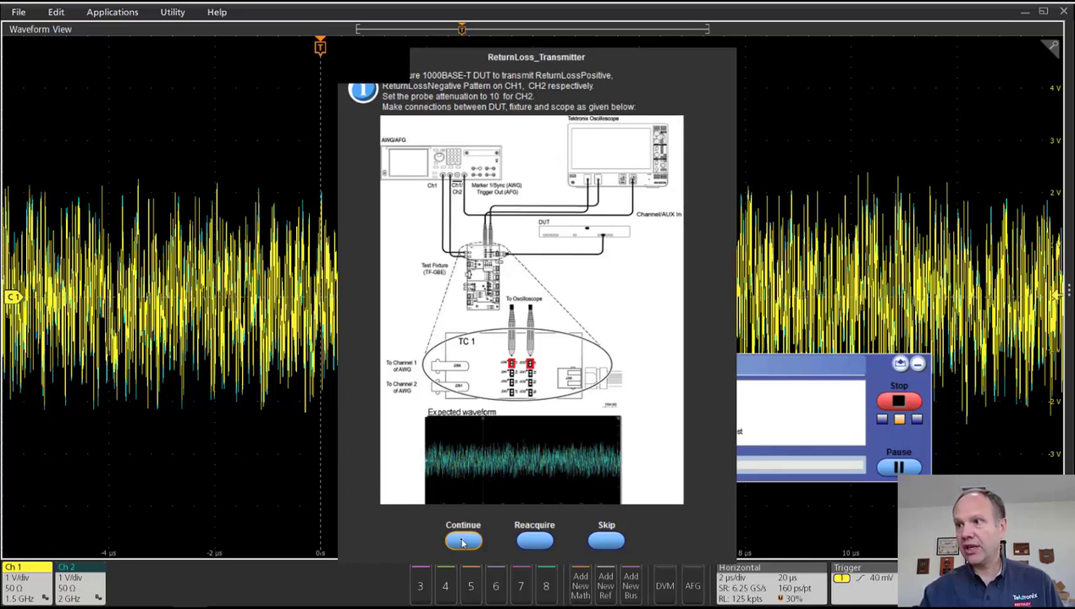
- Continue past the ReturnLoss_Transmitter connection prompt and let the test complete
{"action": "left_click", "coordinate": [463, 541]}
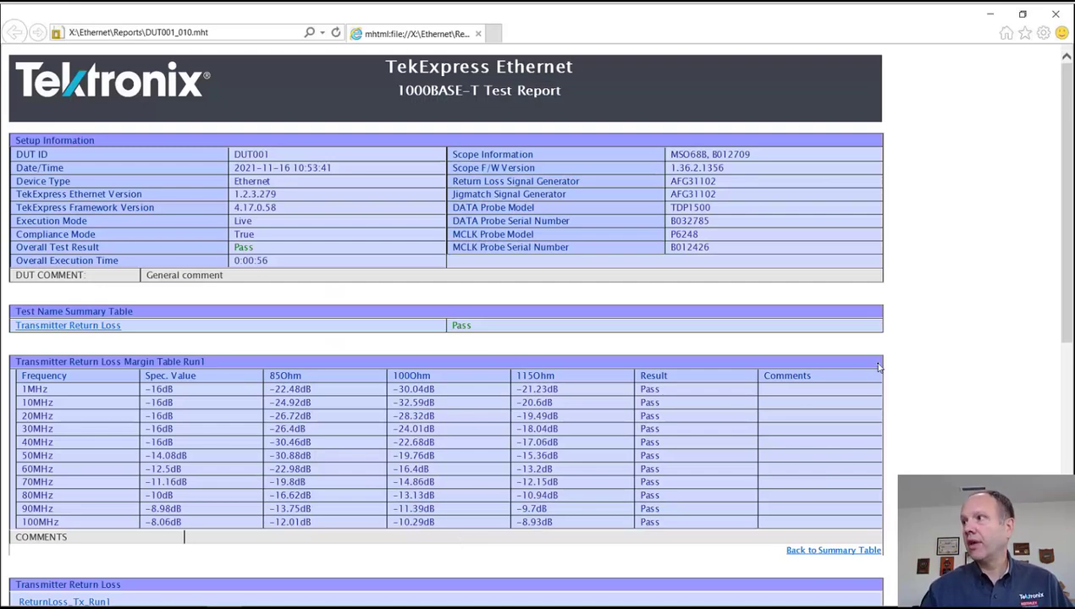
{"action": "mouse_move", "coordinate": [1067, 182]}
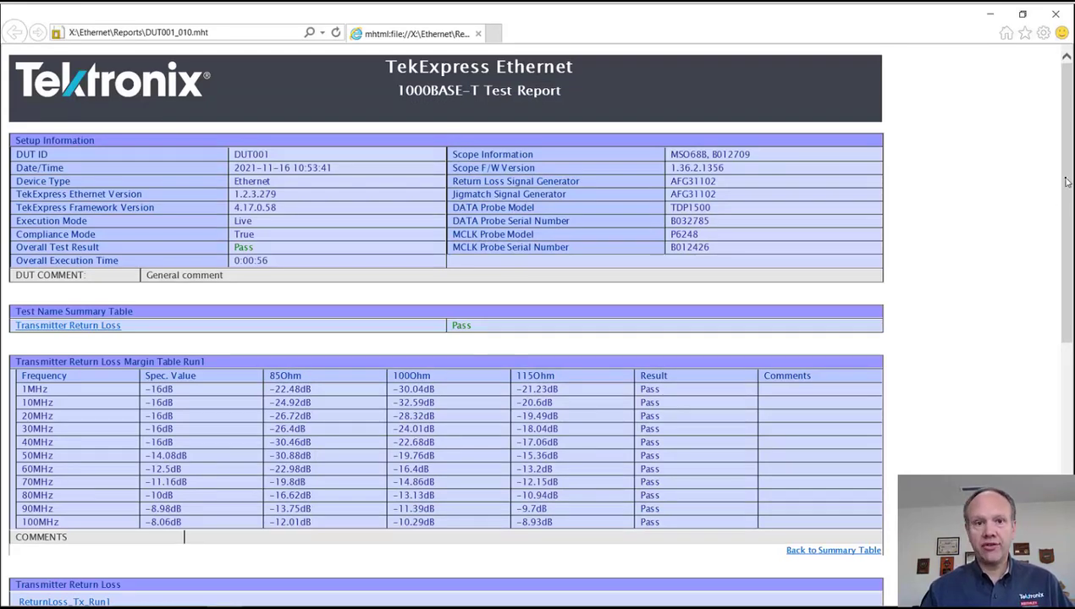
- Scroll the report down to the Return Loss plot with 85, 100 and 115 Ohm curves
{"action": "scroll", "scroll_direction": "down", "scroll_amount": 3}
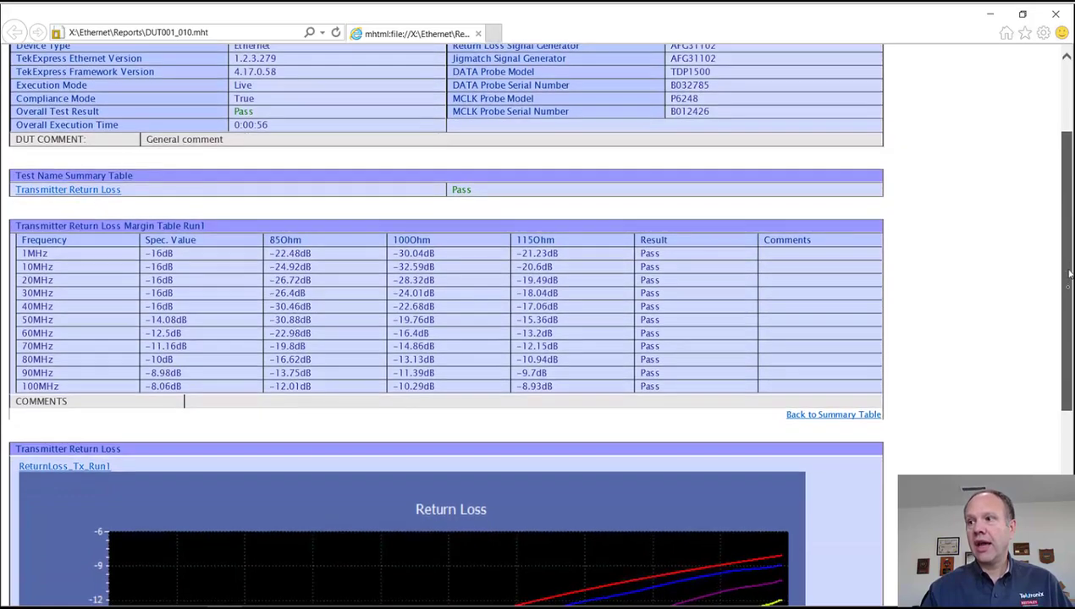
{"action": "scroll", "scroll_direction": "down", "scroll_amount": 3}
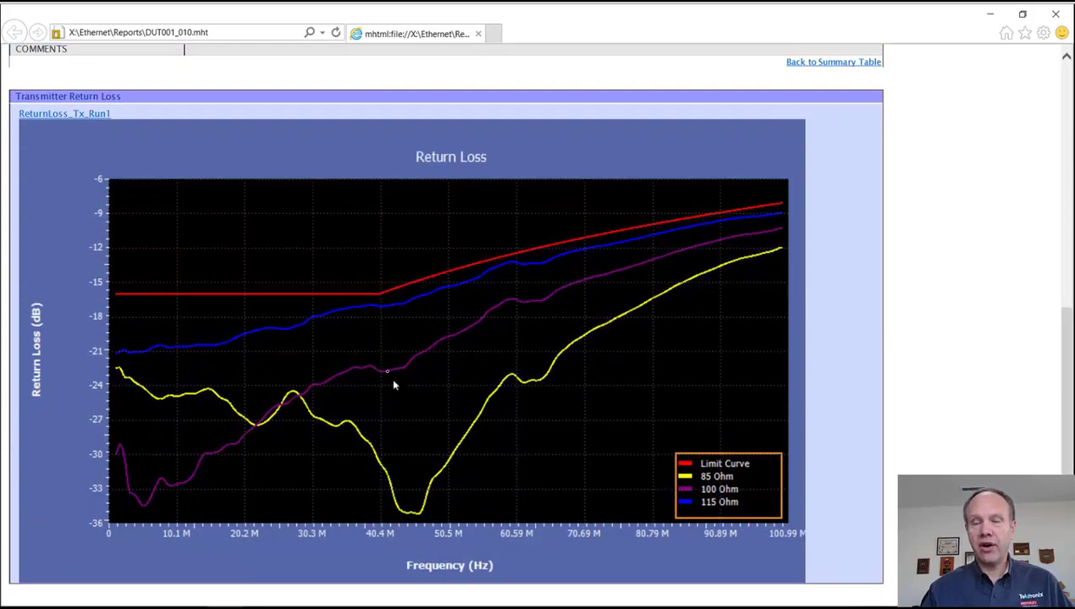